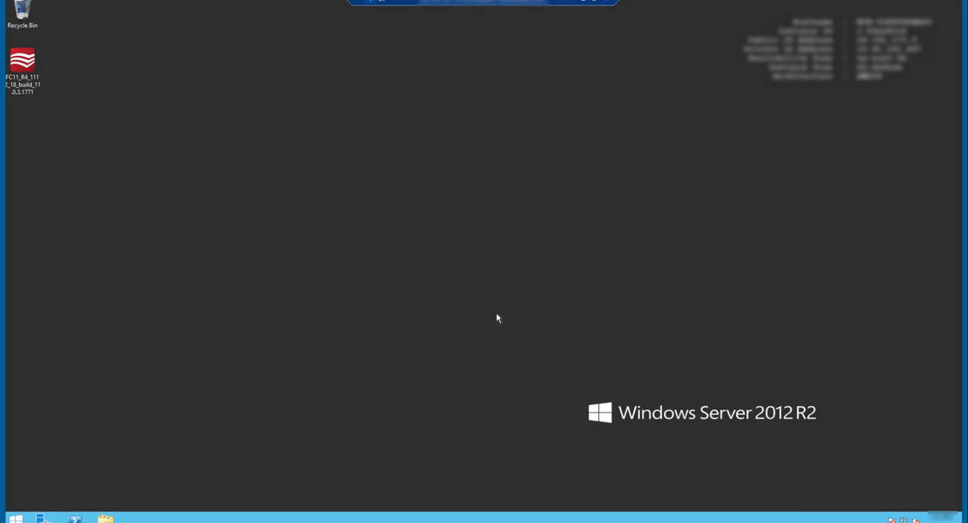
mouse_move(193, 168)
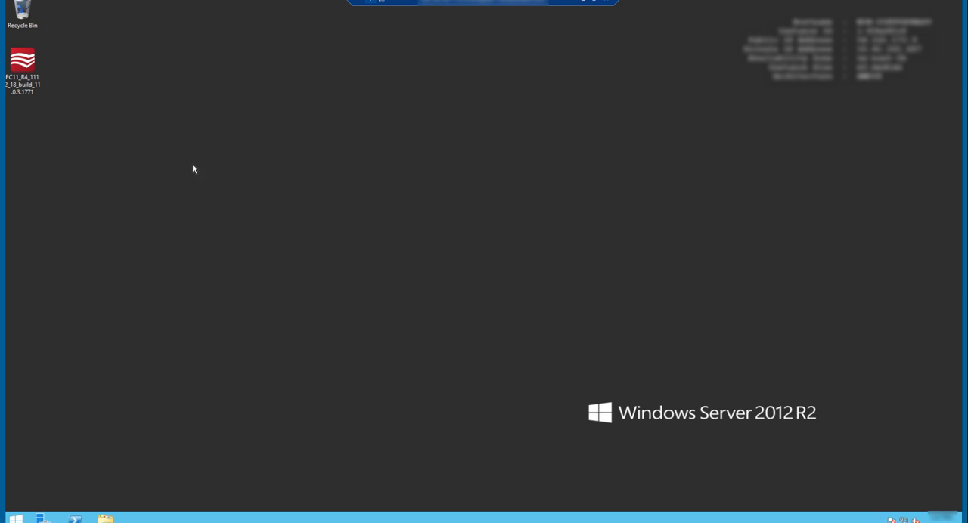
Run the FC11 self-extracting archive and extract it to C:\Temp.
left_click(22, 65)
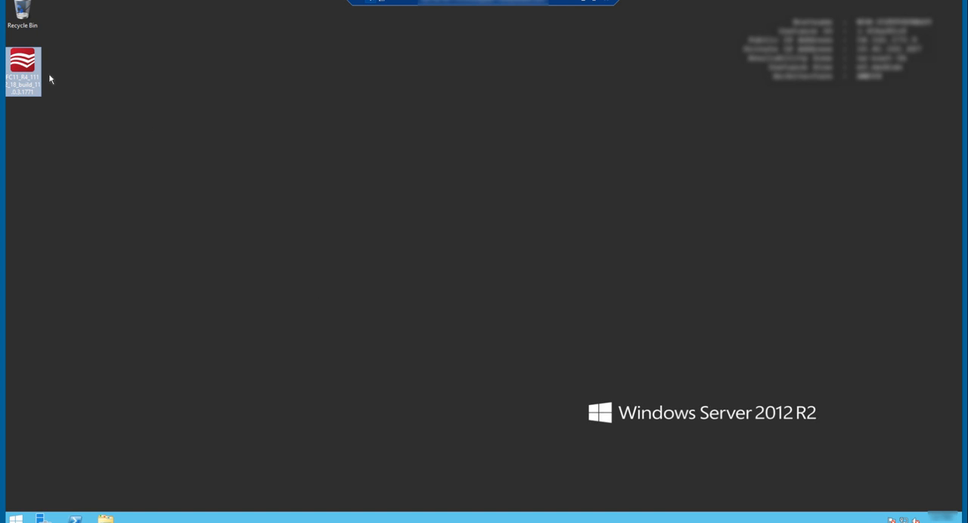
mouse_move(72, 84)
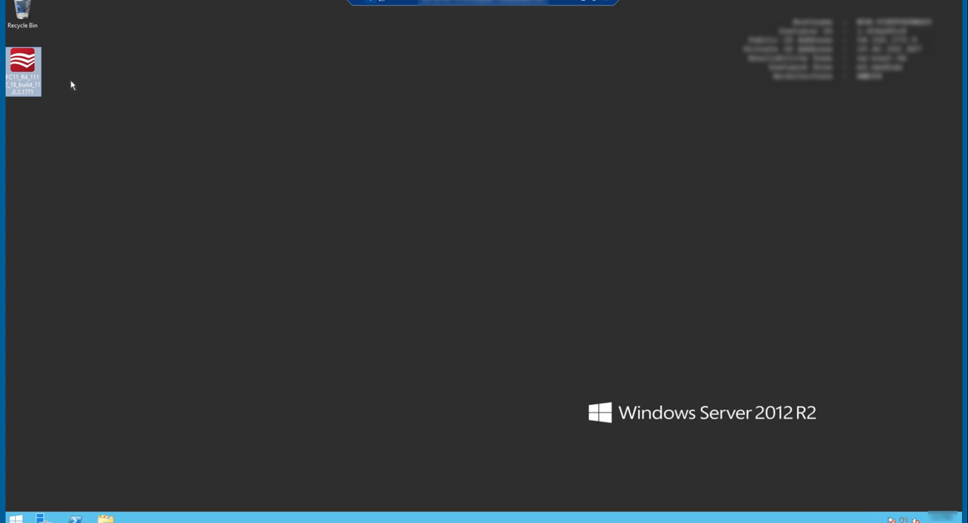
left_click(22, 68)
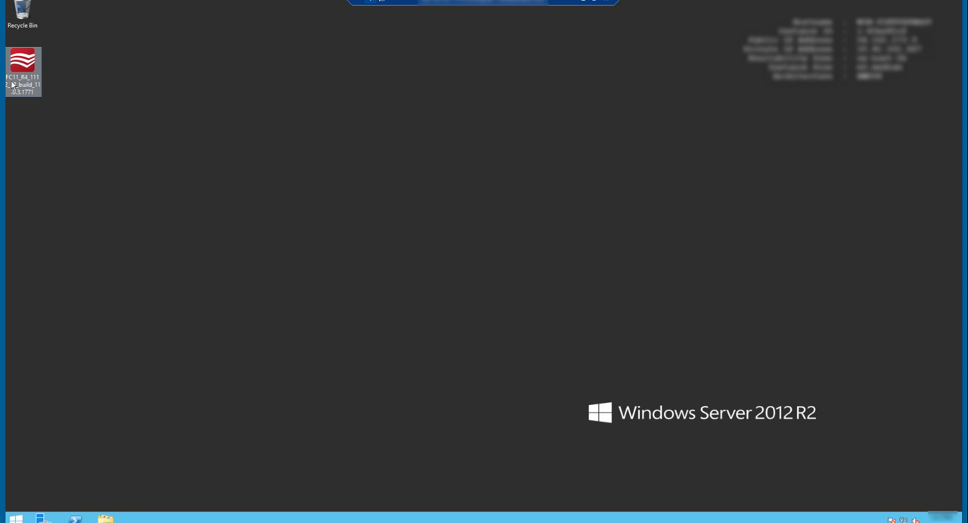
mouse_move(22, 72)
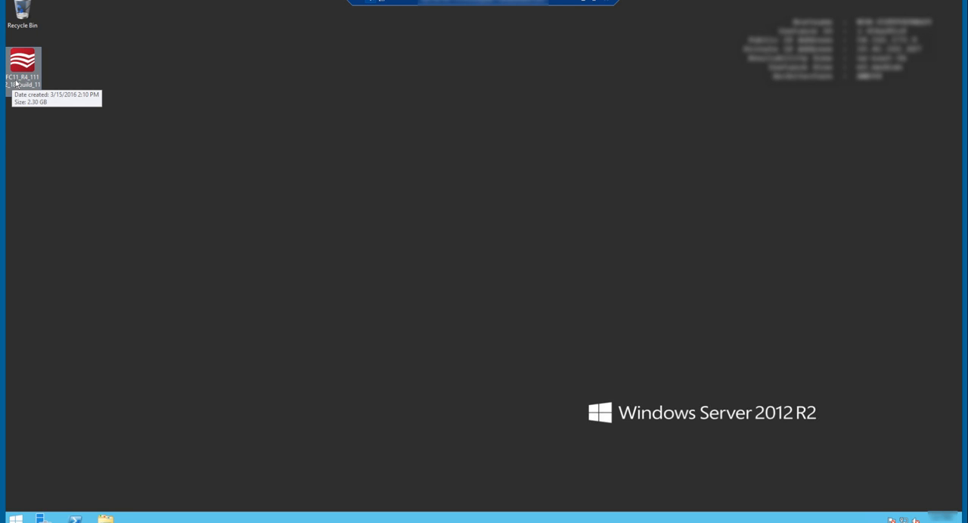
left_click(23, 68)
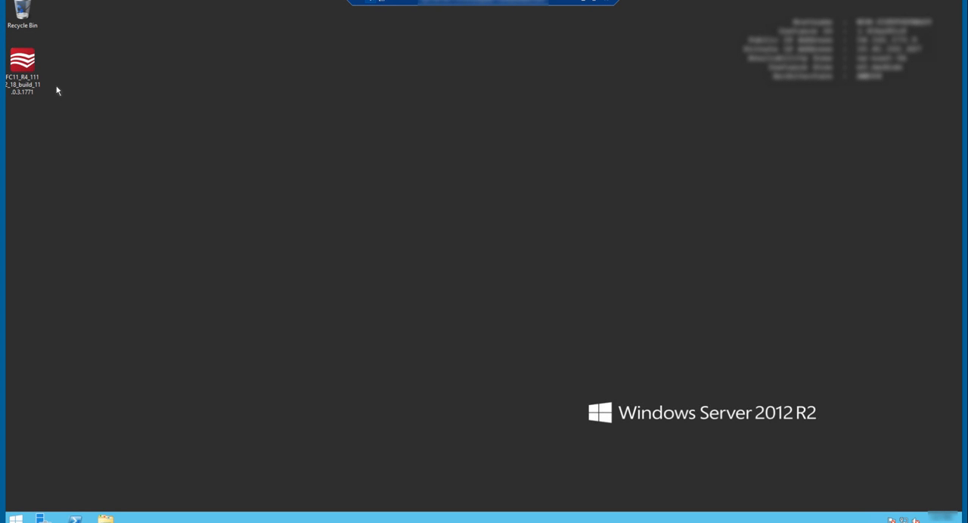
left_click(22, 60)
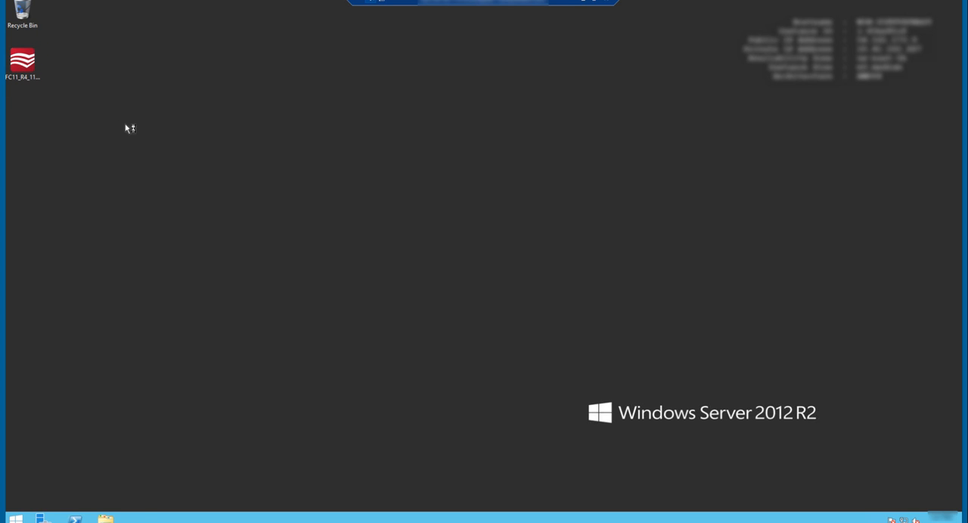
double_click(22, 60)
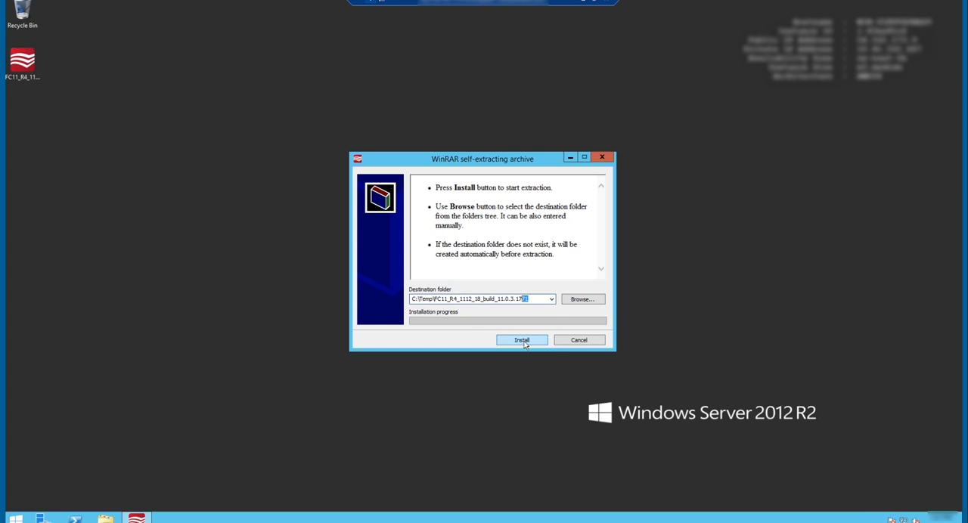
left_click(521, 339)
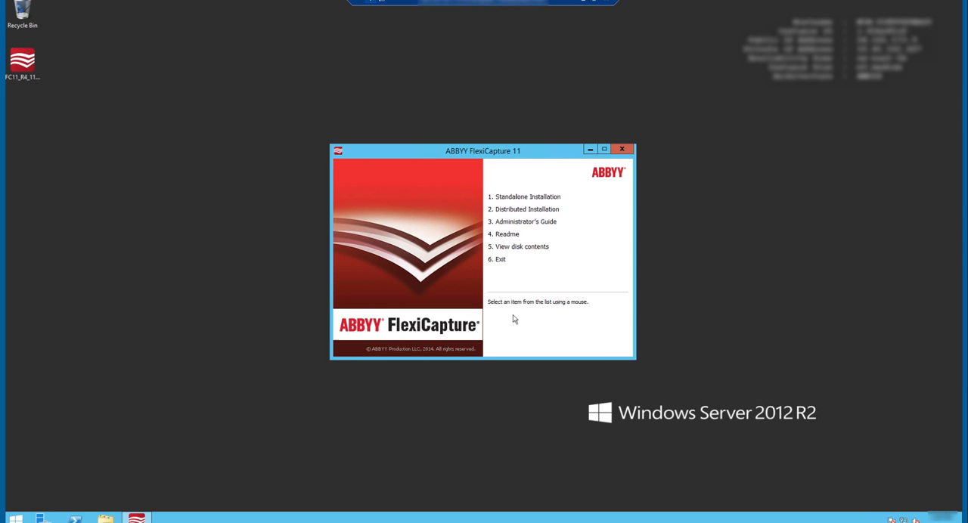
Choose '1. Standalone Installation' with English as the setup language.
left_click(527, 197)
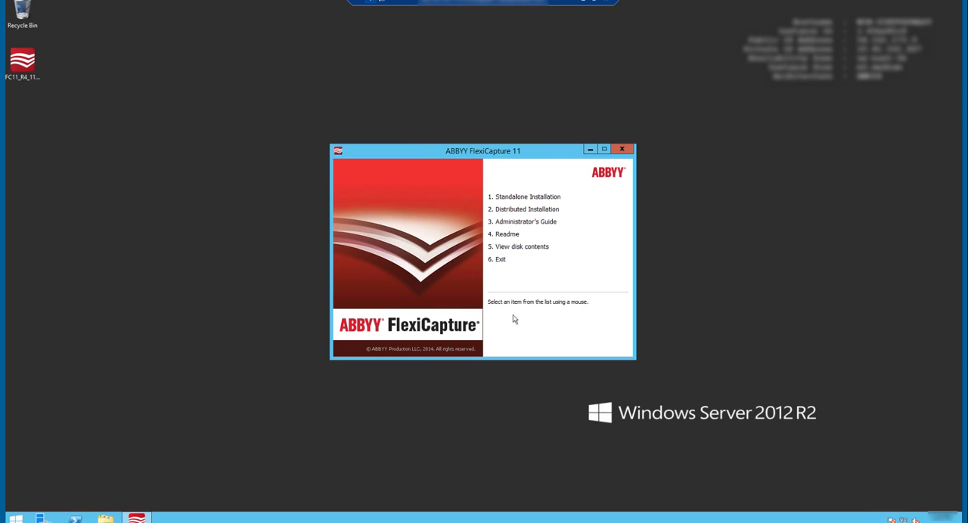
mouse_move(527, 197)
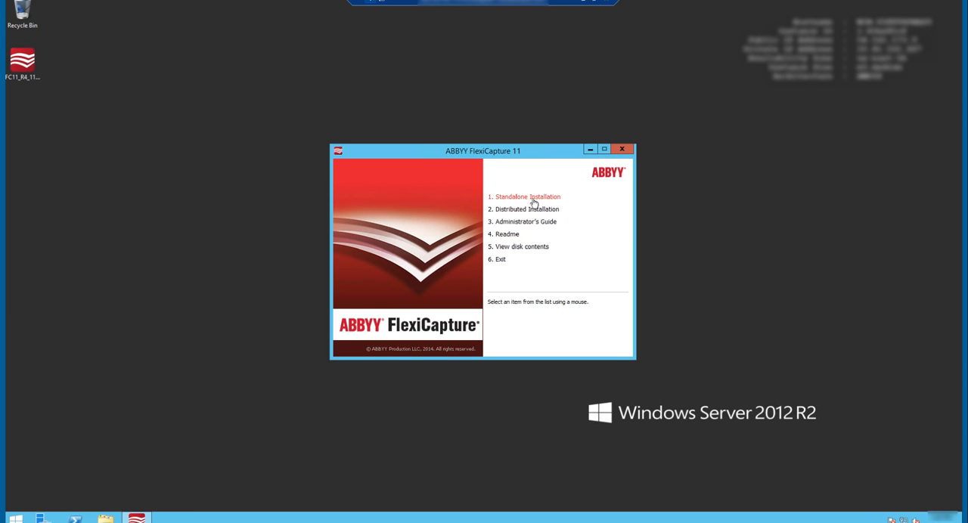
left_click(527, 197)
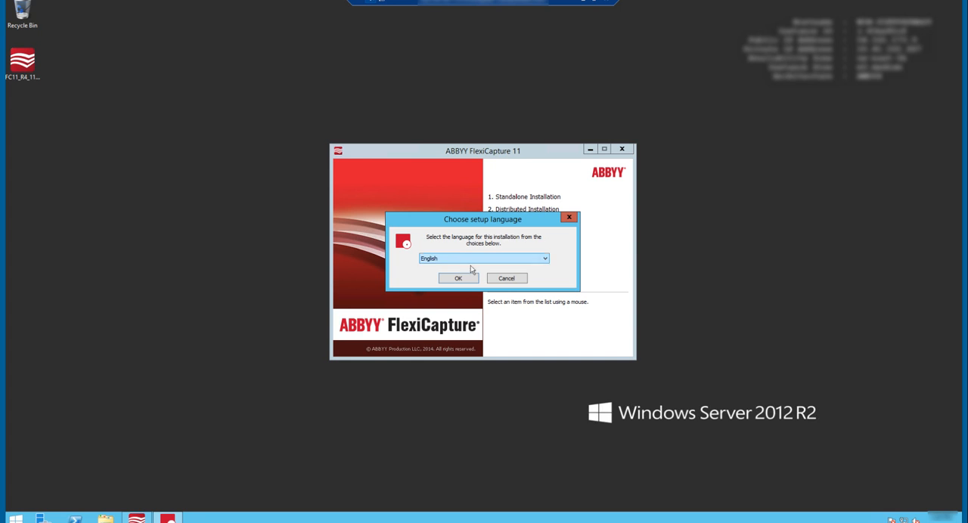
left_click(458, 278)
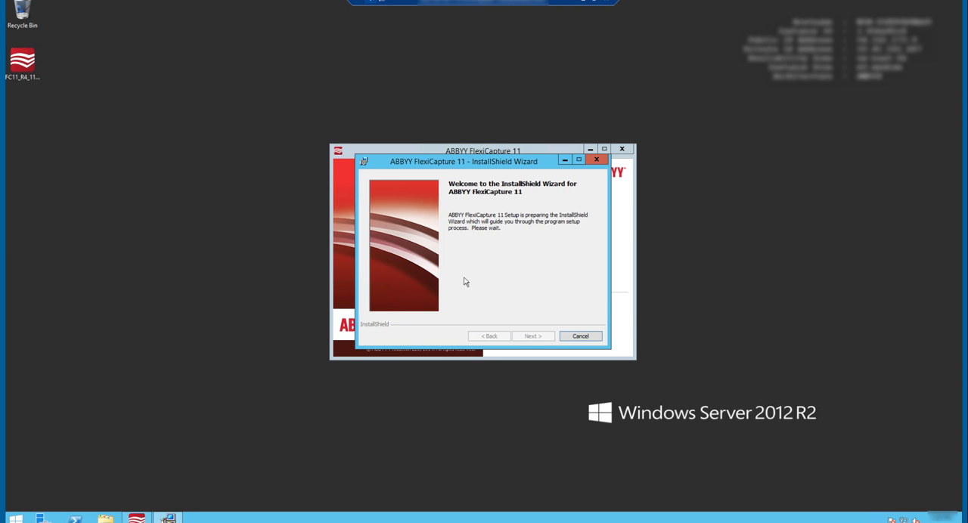
mouse_move(493, 288)
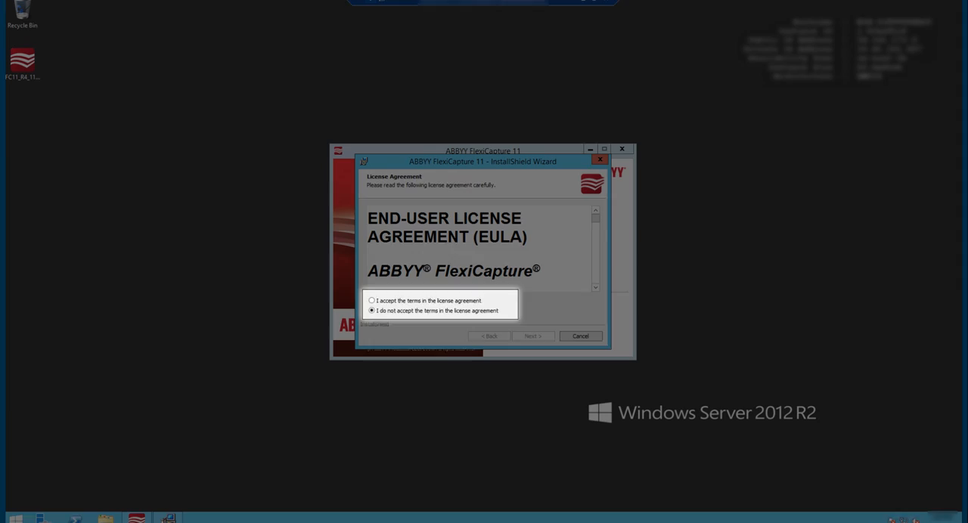
Accept the license agreement and keep the default customer information.
left_click(371, 300)
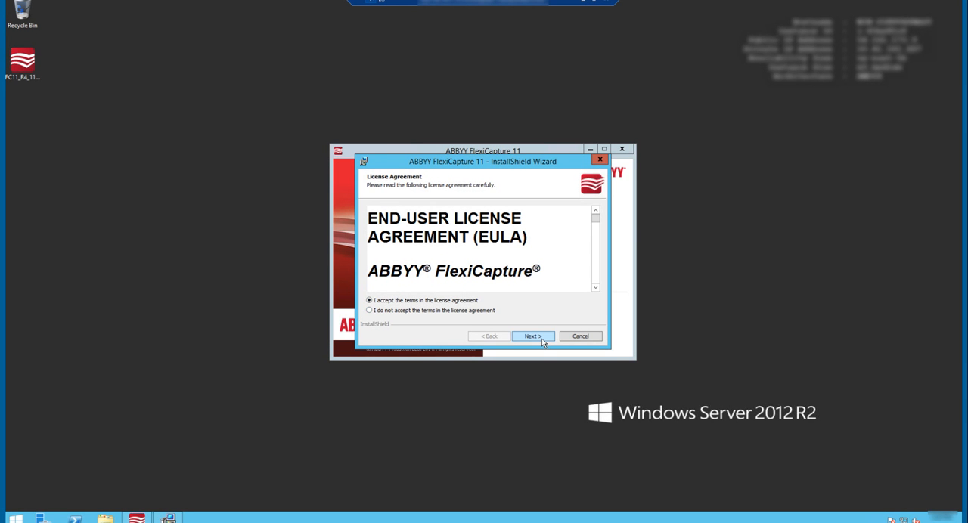
left_click(532, 336)
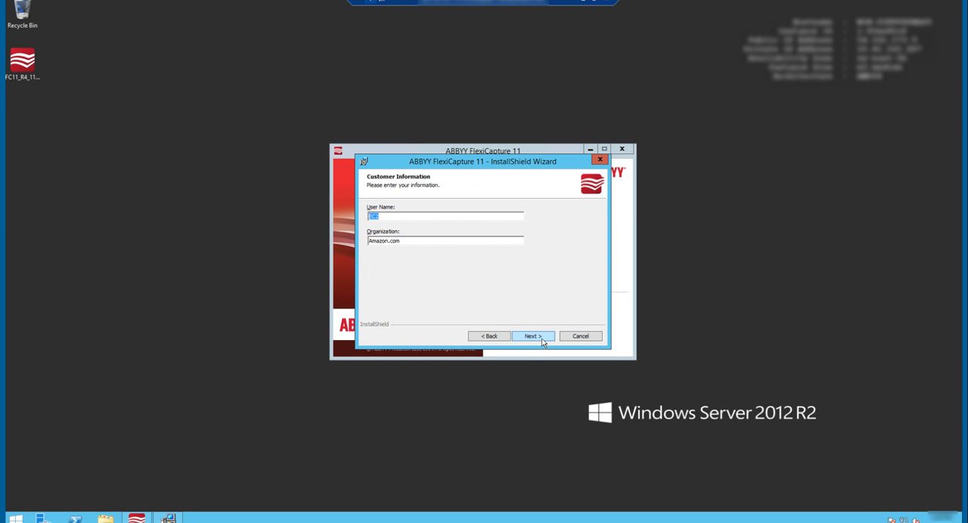
left_click(533, 336)
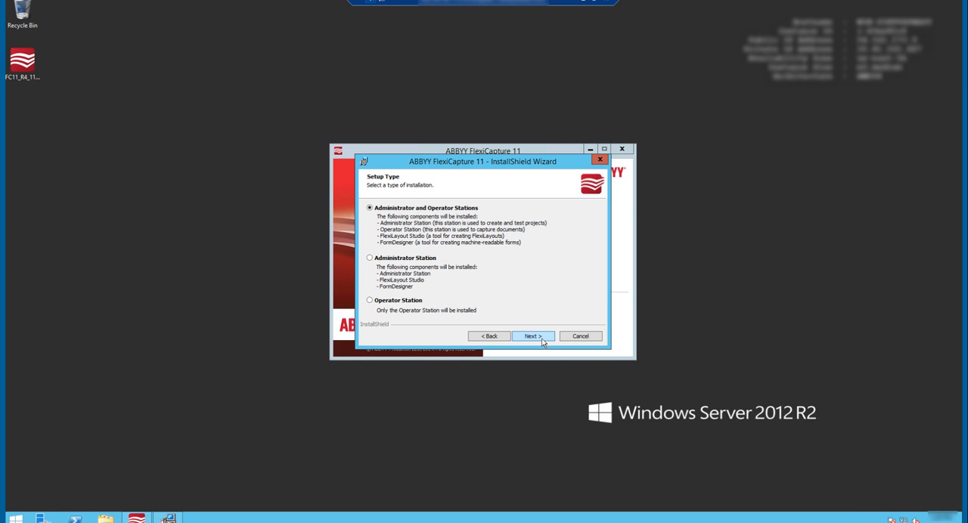
Install Administrator and Operator Stations into the default Program Files folder.
left_click(533, 336)
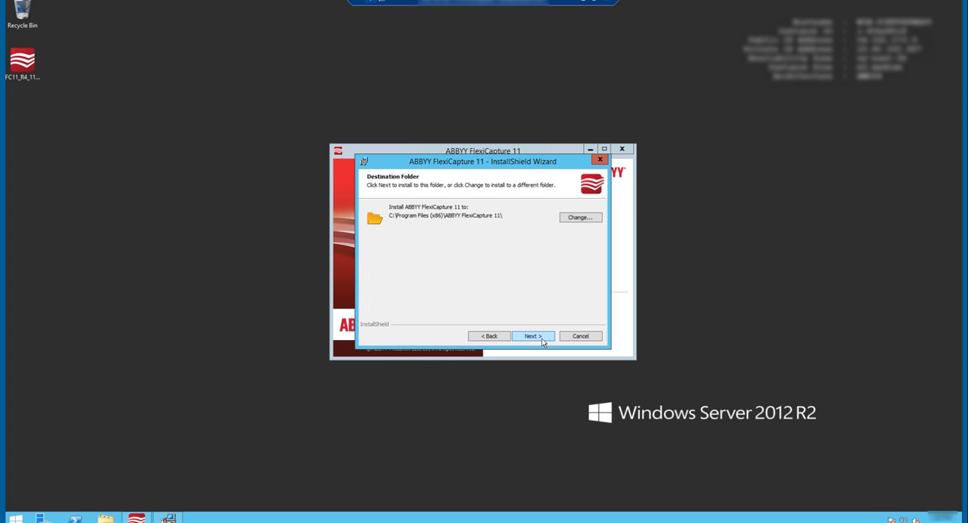
mouse_move(525, 325)
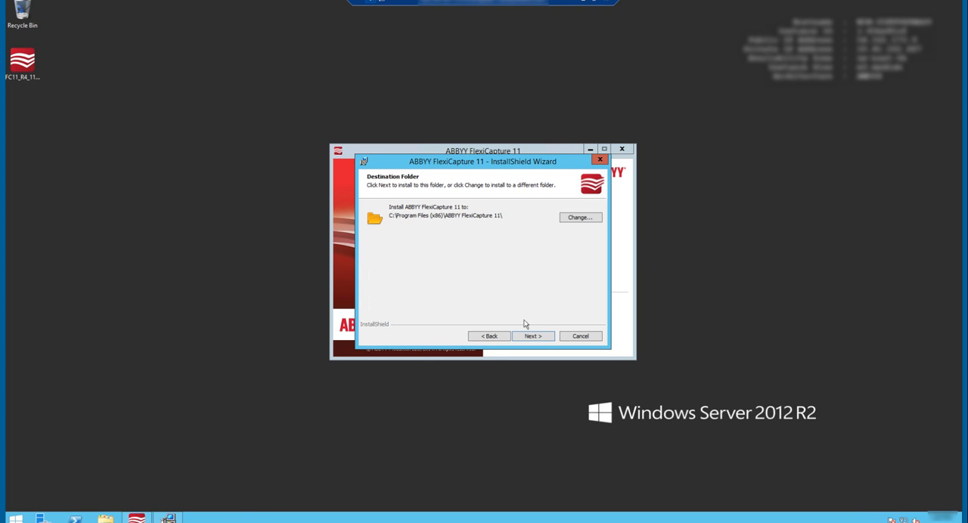
left_click(533, 335)
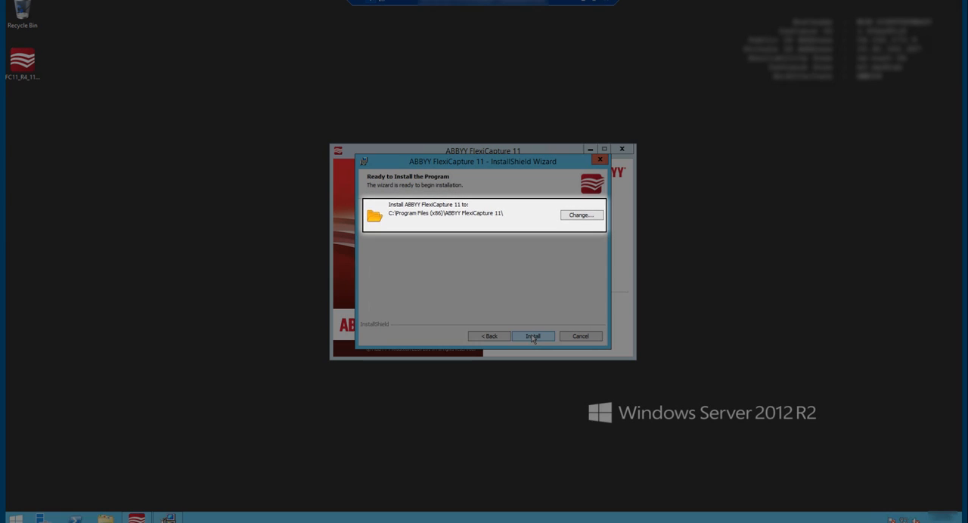
left_click(532, 337)
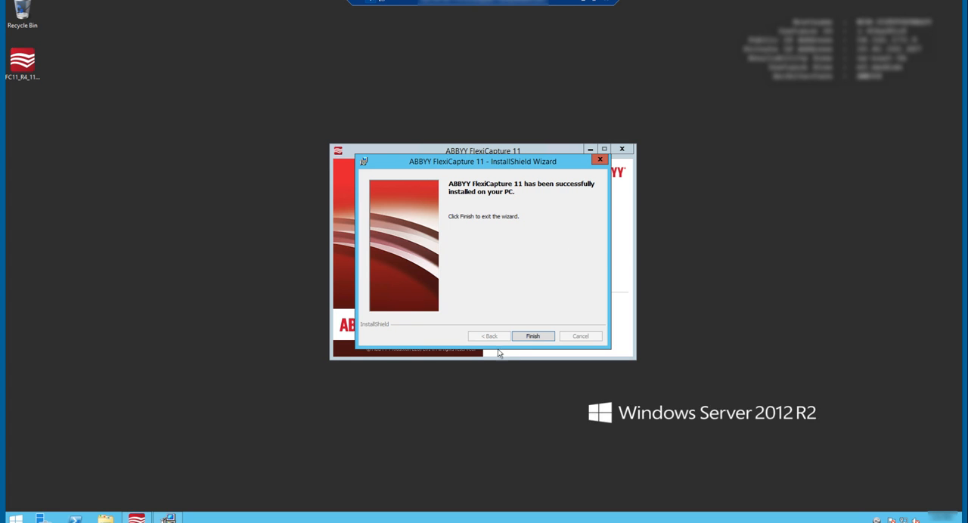
Finish the InstallShield Wizard after the successful installation.
left_click(532, 335)
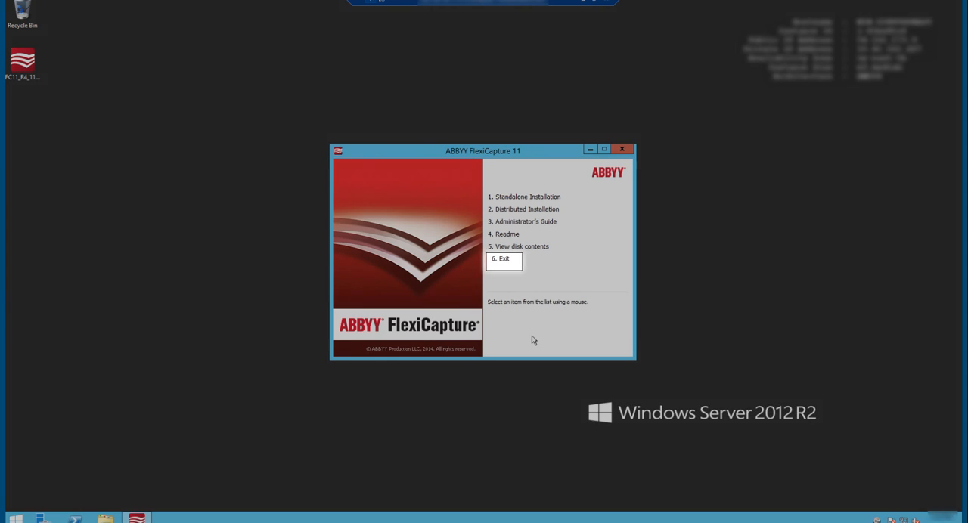
Exit the setup menu, then open and cancel the License Activation Wizard.
left_click(503, 259)
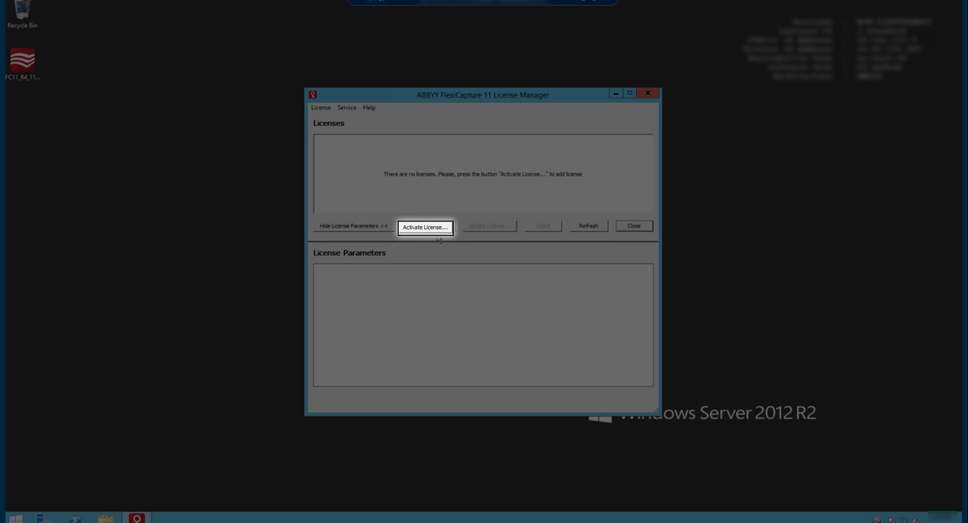
left_click(424, 227)
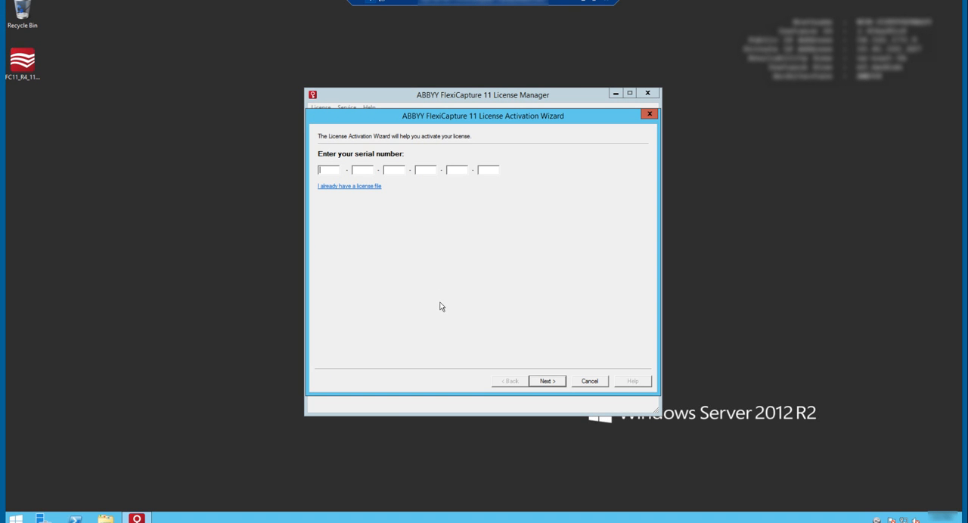
mouse_move(456, 307)
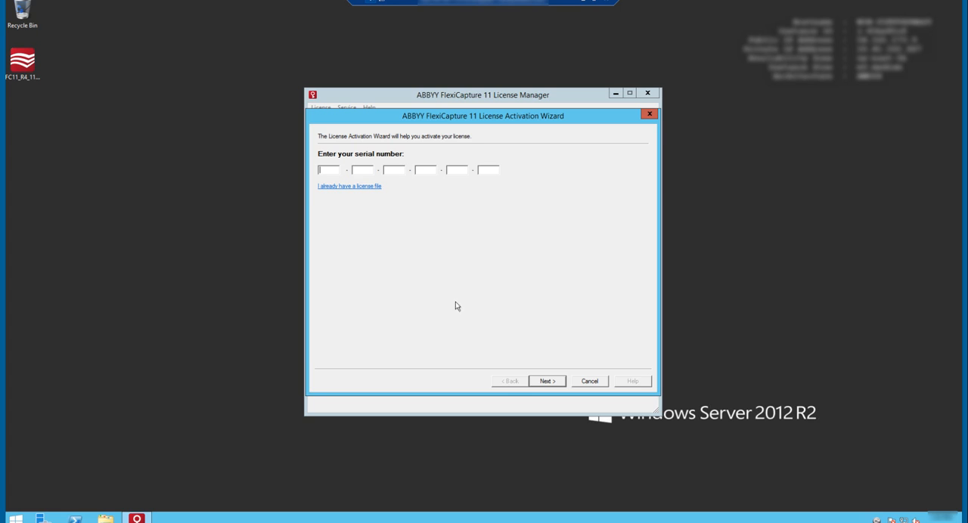
left_click(648, 113)
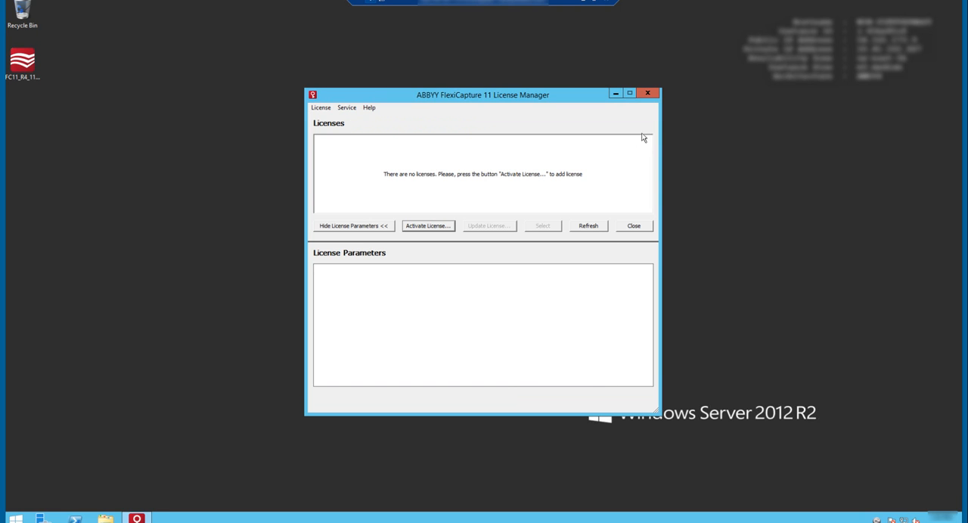
Open the Start screen's Apps view listing the ABBYY FlexiCapture 11 programs.
left_click(647, 93)
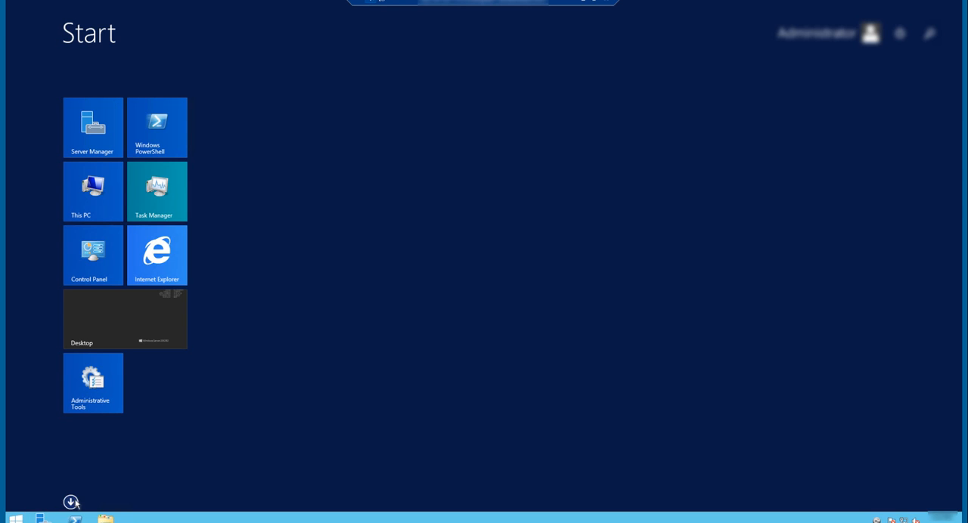
left_click(71, 502)
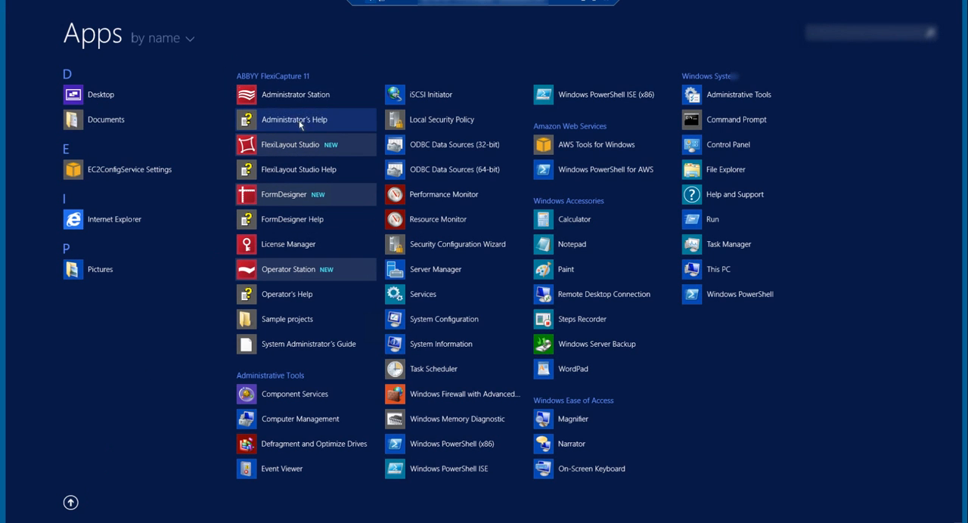